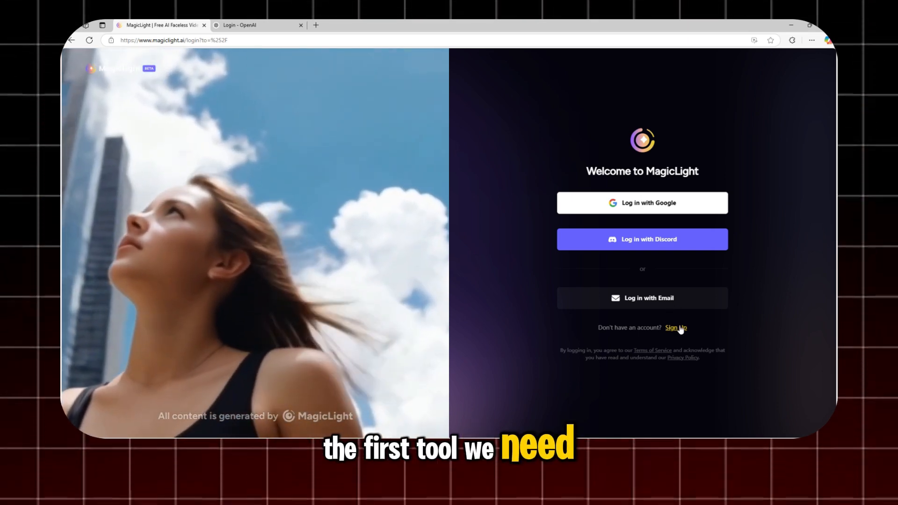
# Step: Sign up for MagicLight with a temporary MailTicking Gmail, skip the questionnaire, and start an AI video
pyautogui.click(676, 327)
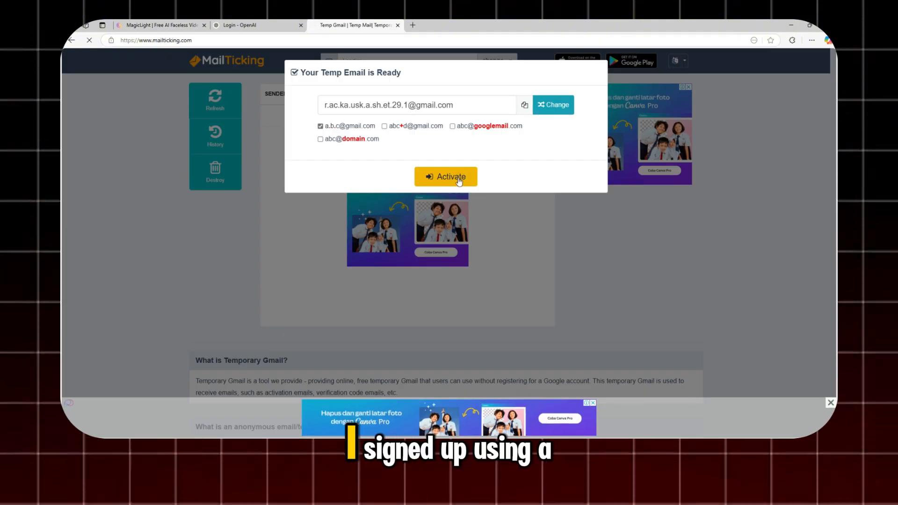
pyautogui.click(445, 176)
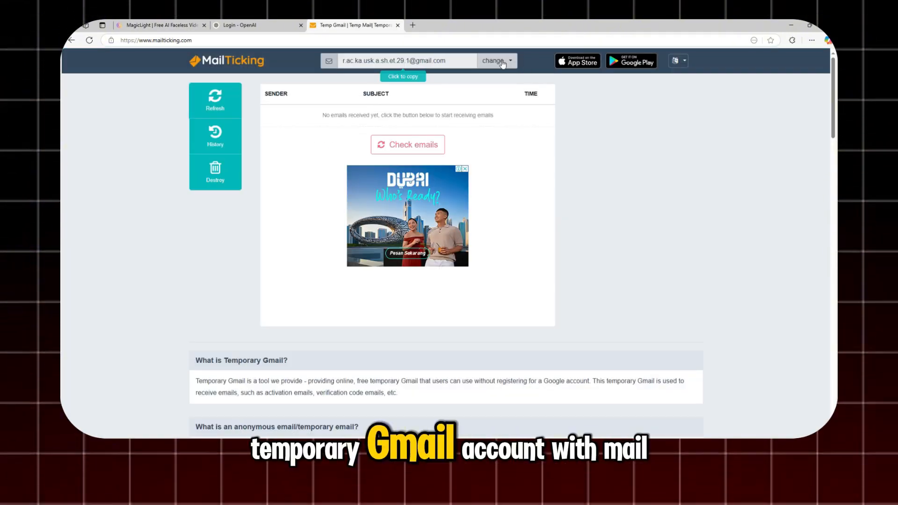
pyautogui.click(161, 25)
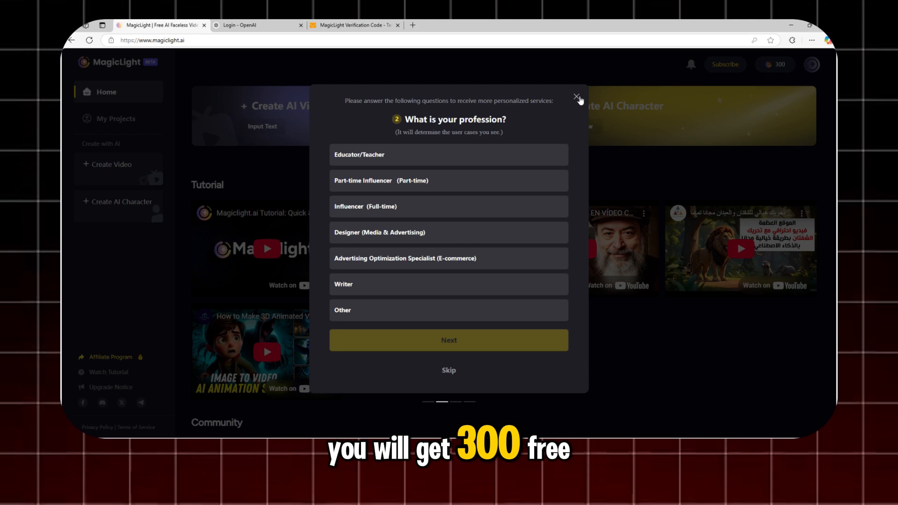
pyautogui.click(576, 96)
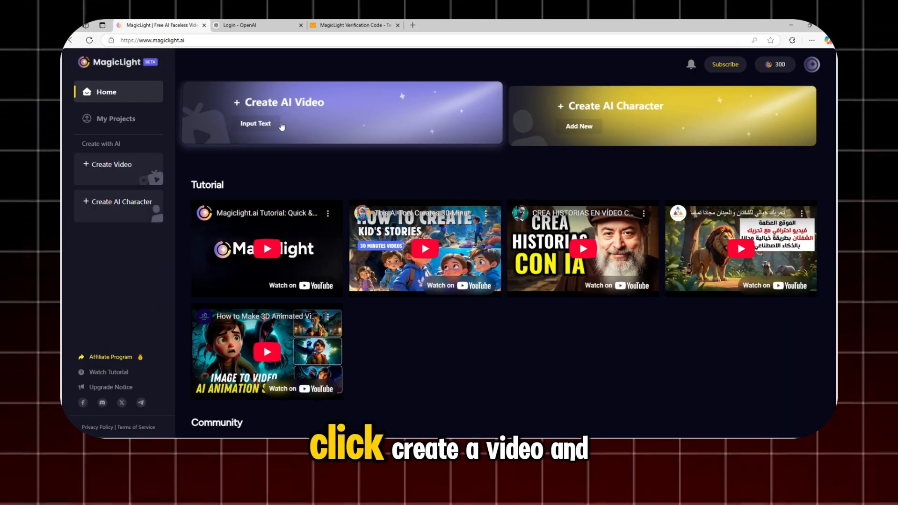
pyautogui.click(280, 102)
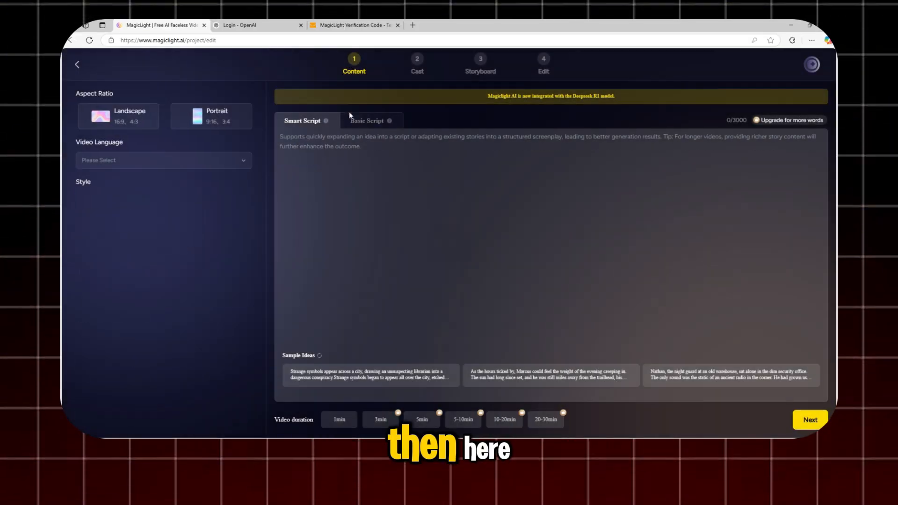
# Step: Try Basic Script, then return to Smart Script for the rainforest adventure idea
pyautogui.click(366, 120)
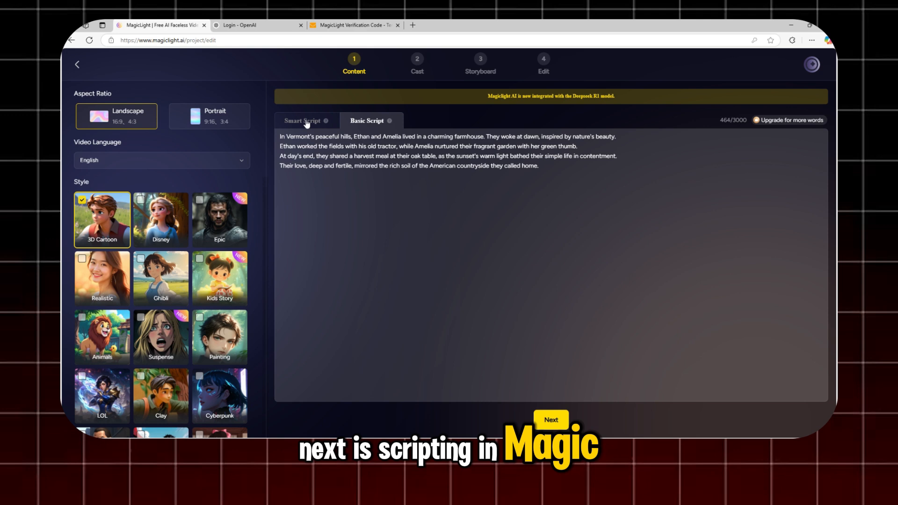
pyautogui.click(301, 120)
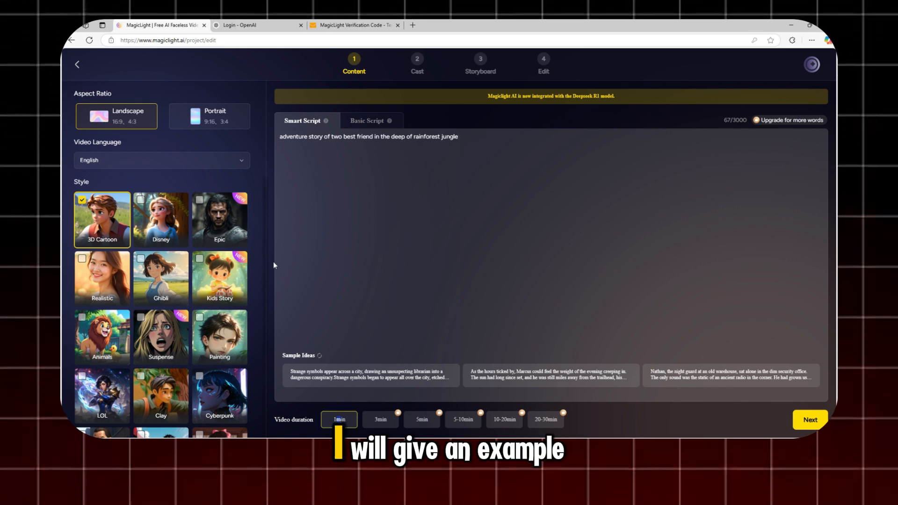
pyautogui.click(809, 420)
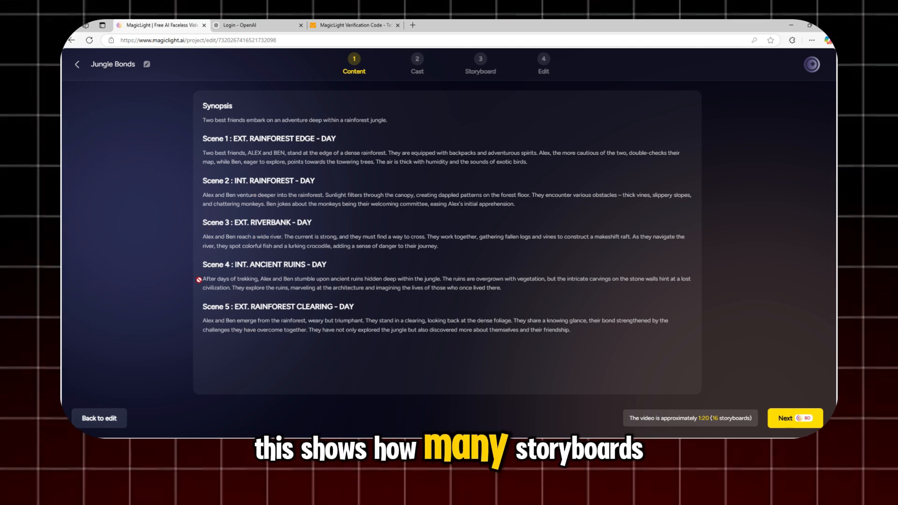
pyautogui.moveTo(664, 359)
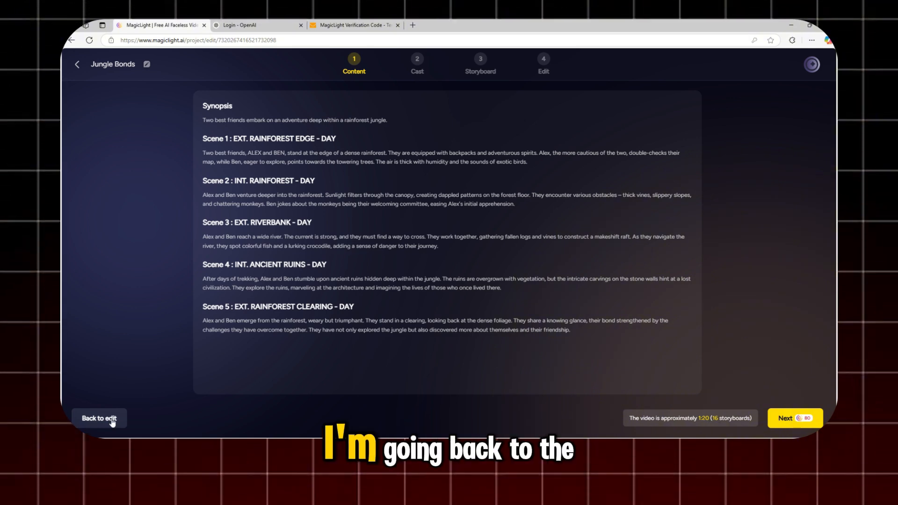
pyautogui.click(98, 418)
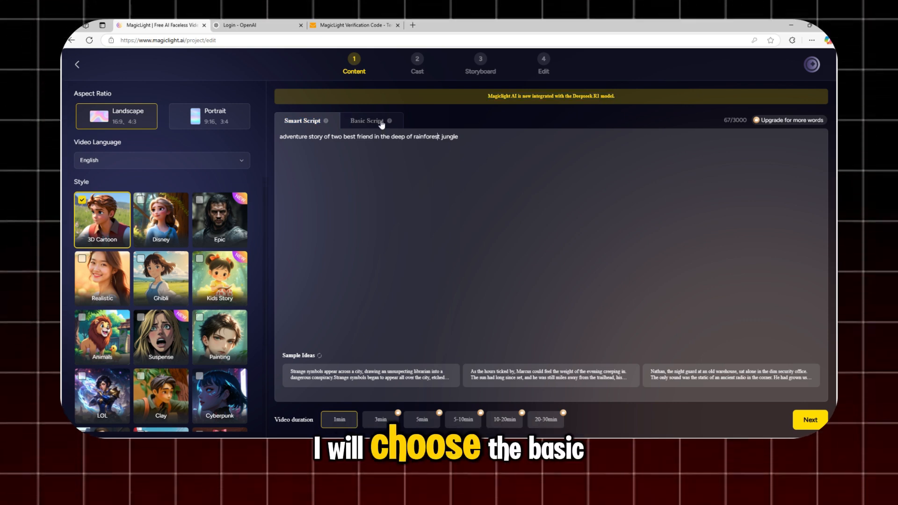
# Step: Use the pasted ChatGPT Joe and Nicole story as the basic script, split into 16 shots, and reach casting
pyautogui.click(367, 120)
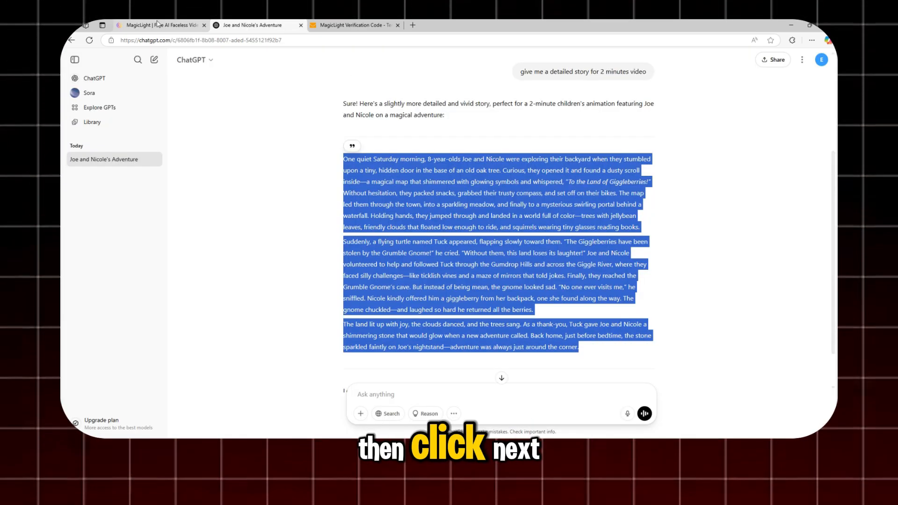
pyautogui.click(160, 24)
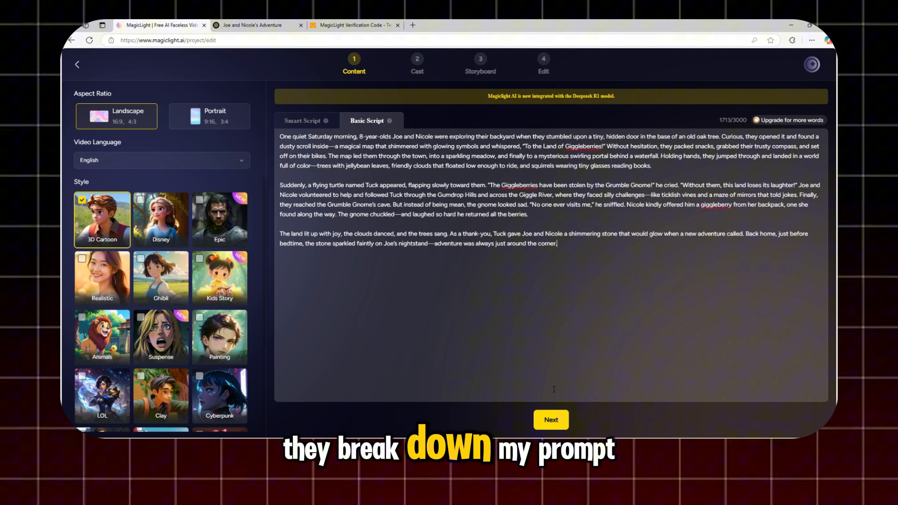
pyautogui.click(549, 420)
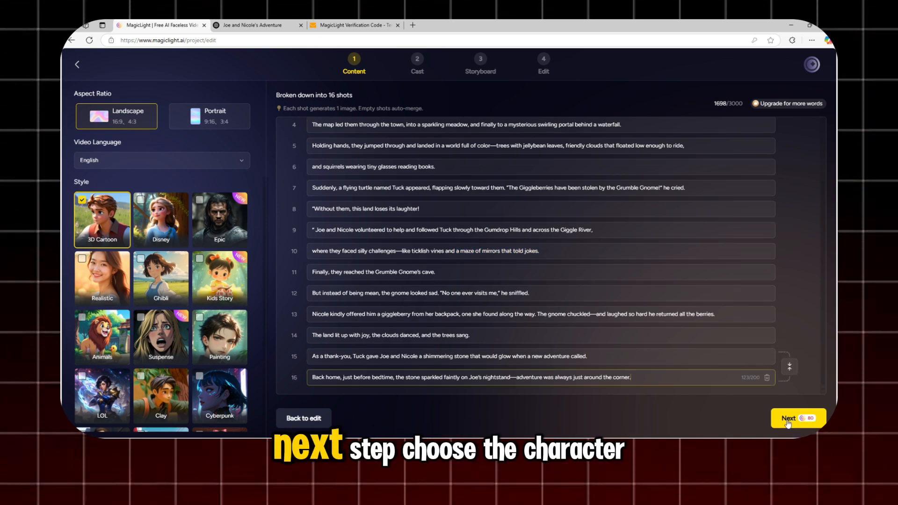
pyautogui.click(796, 418)
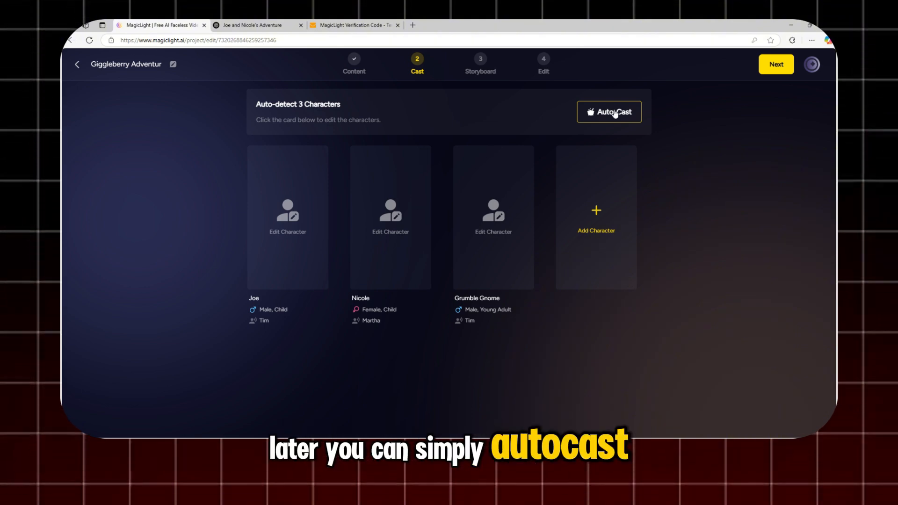
# Step: Auto-cast, generate Joe as a Human Child from a trait prompt, and confirm Nicole's character
pyautogui.click(609, 112)
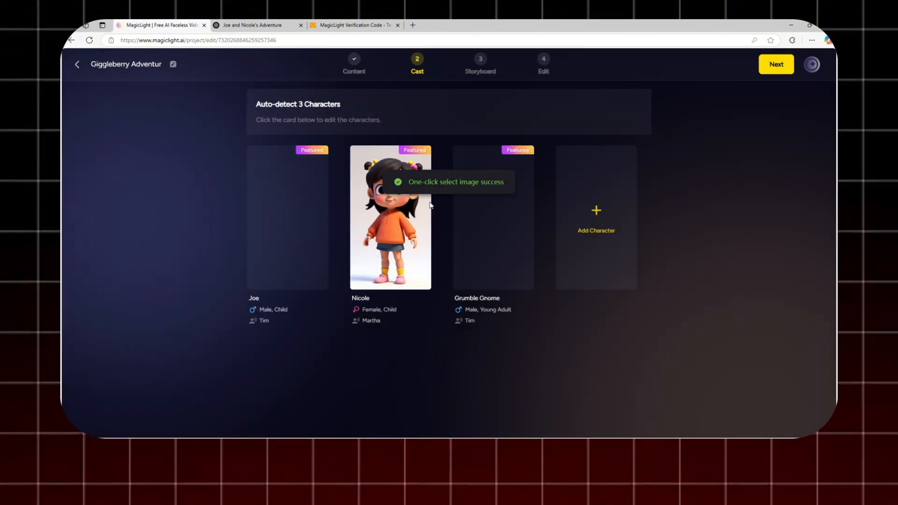
pyautogui.click(286, 218)
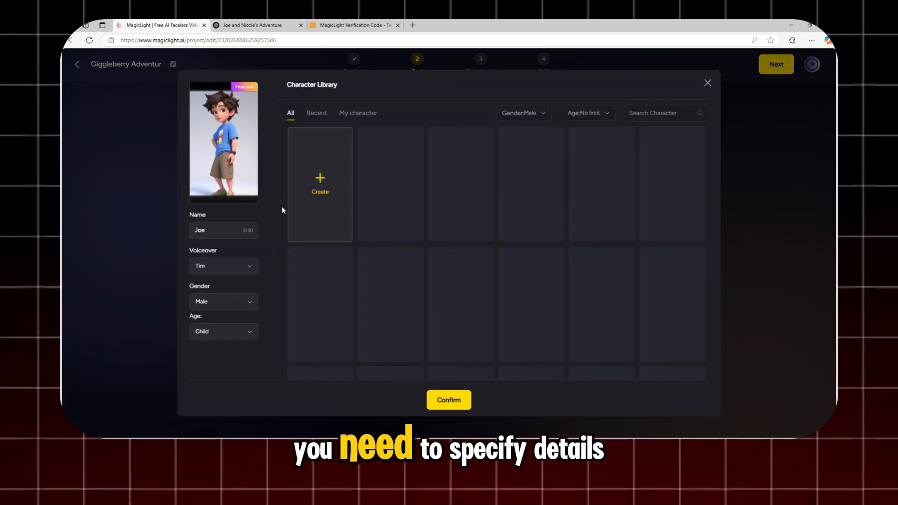
pyautogui.click(320, 184)
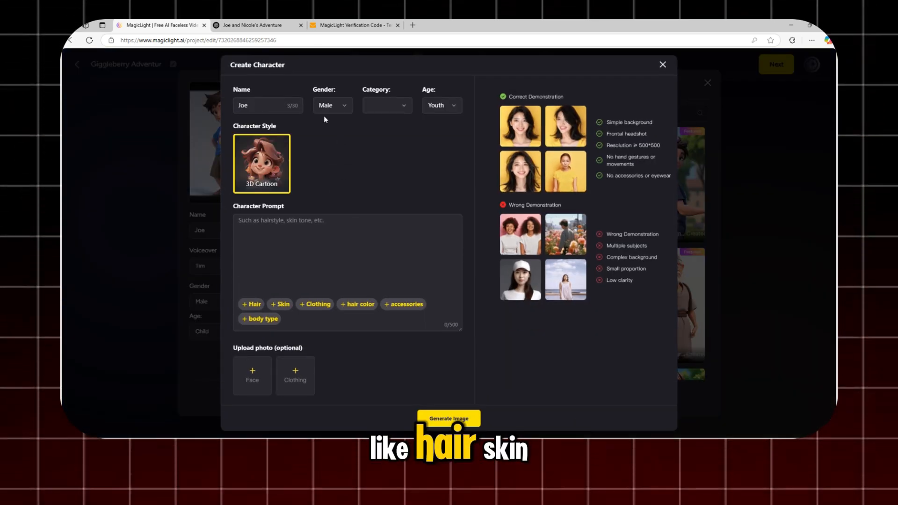
pyautogui.click(441, 105)
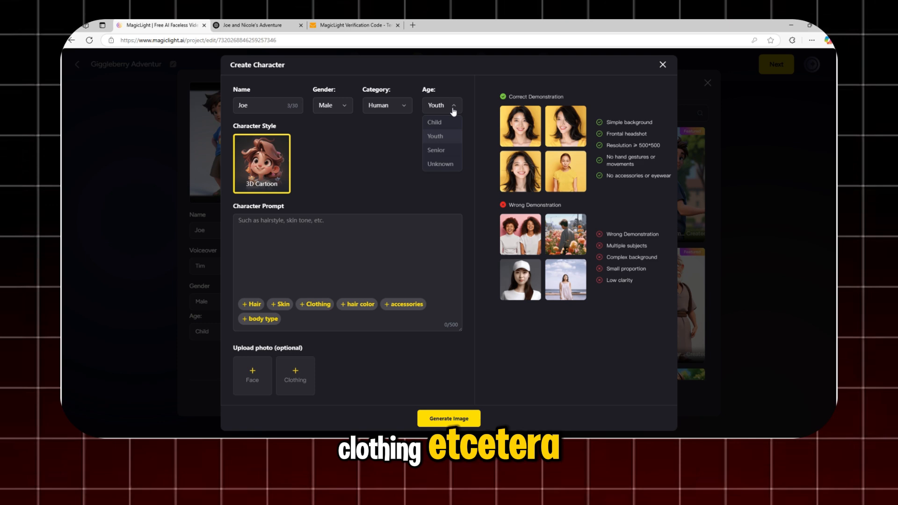
pyautogui.click(434, 122)
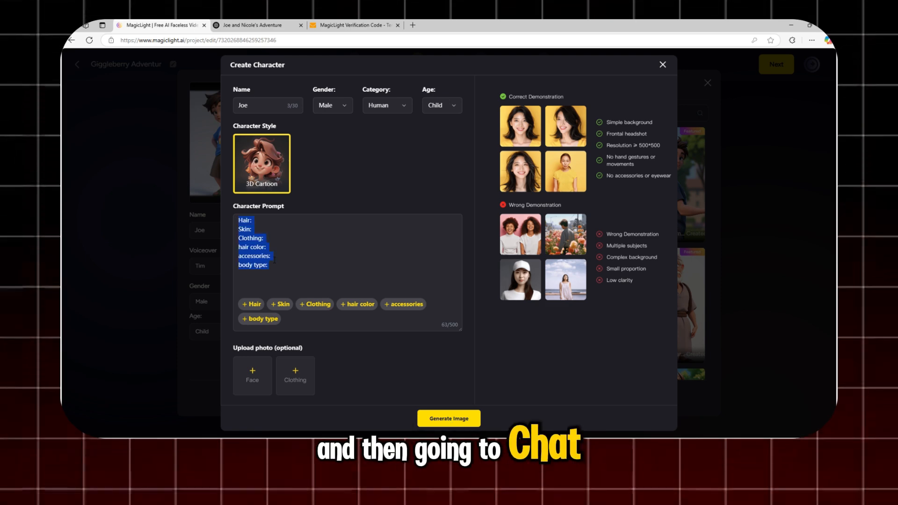
pyautogui.click(255, 25)
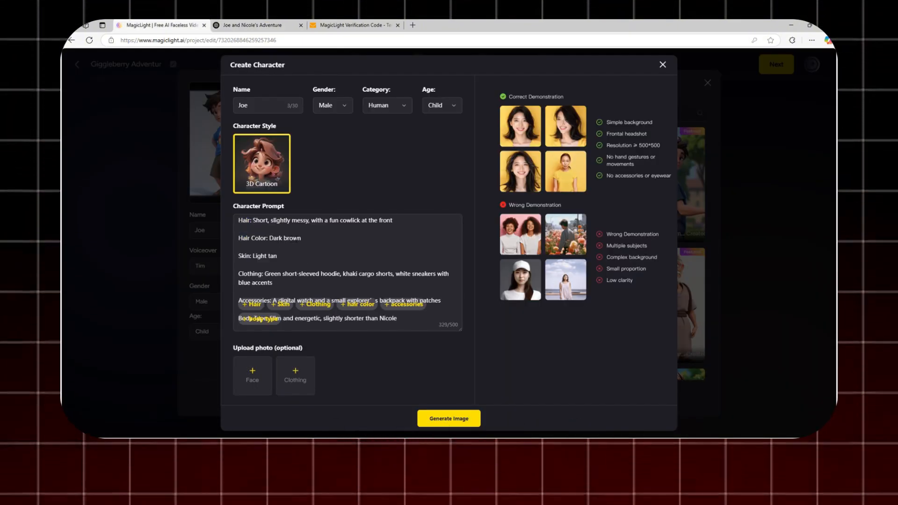
pyautogui.click(448, 418)
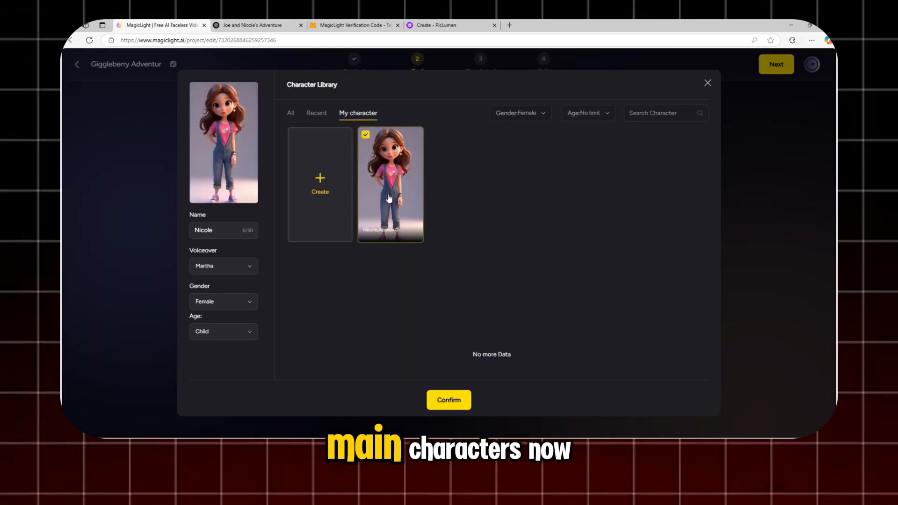
pyautogui.click(448, 400)
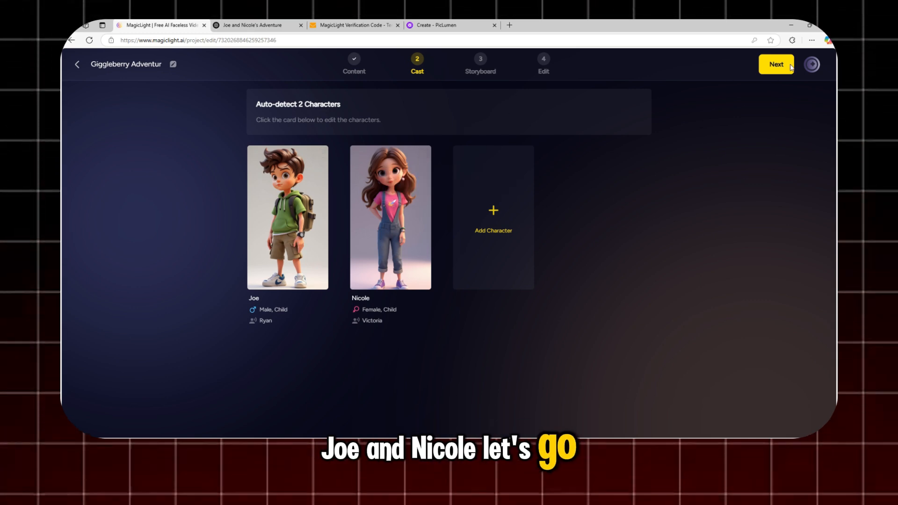
# Step: Review storyboard shots 7 and 5 and regenerate shot 5's image
pyautogui.click(775, 64)
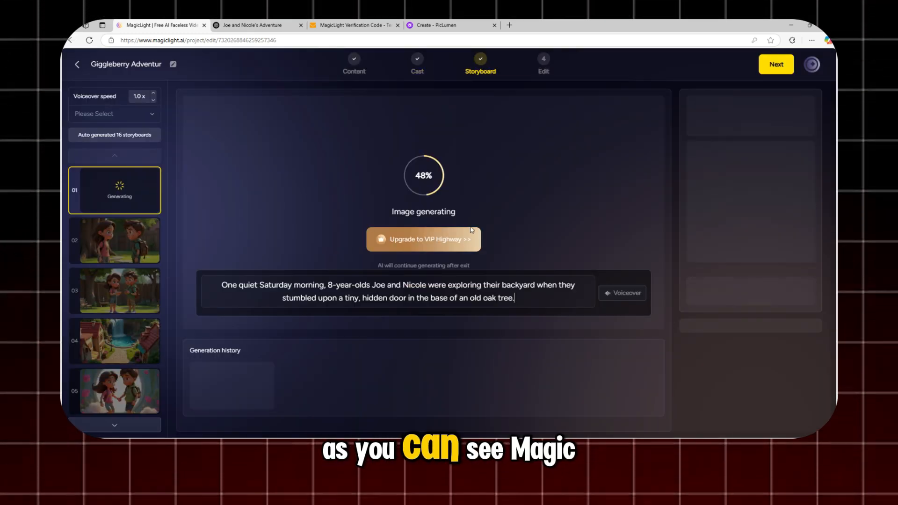
pyautogui.scroll(-3)
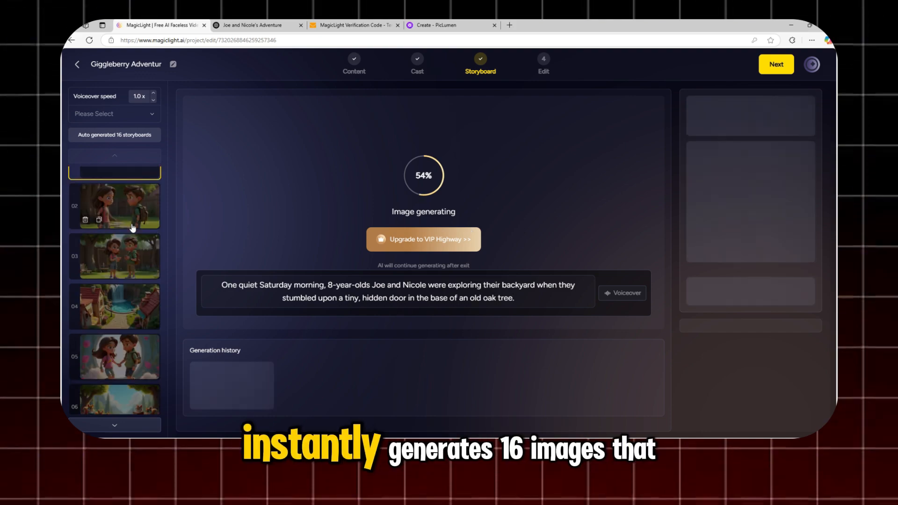
pyautogui.scroll(-3)
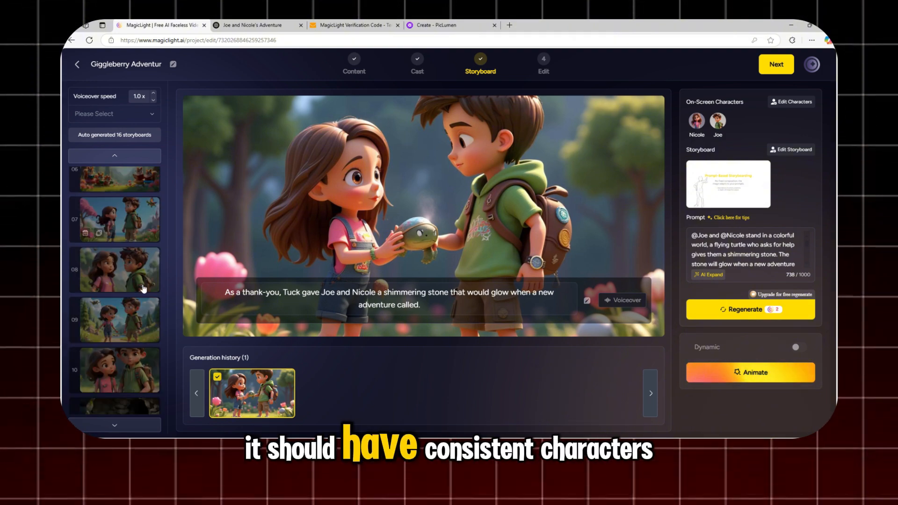
pyautogui.click(115, 269)
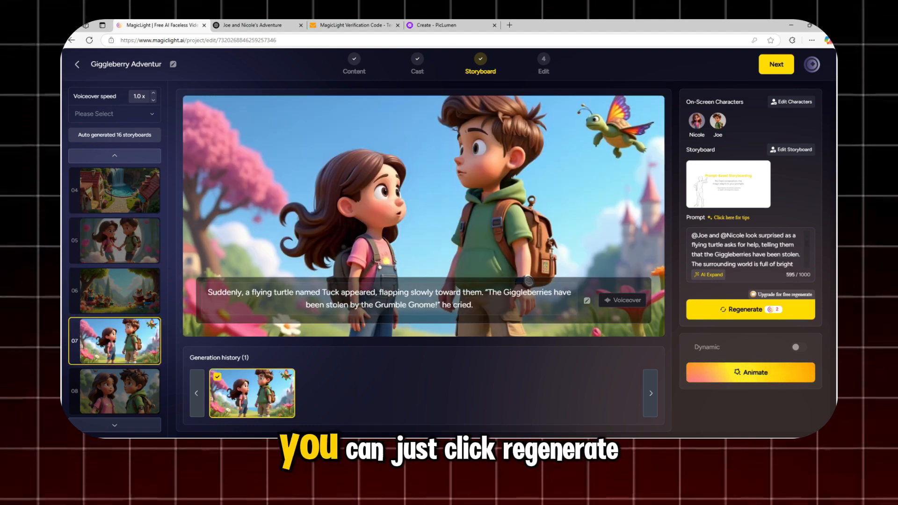
pyautogui.click(114, 240)
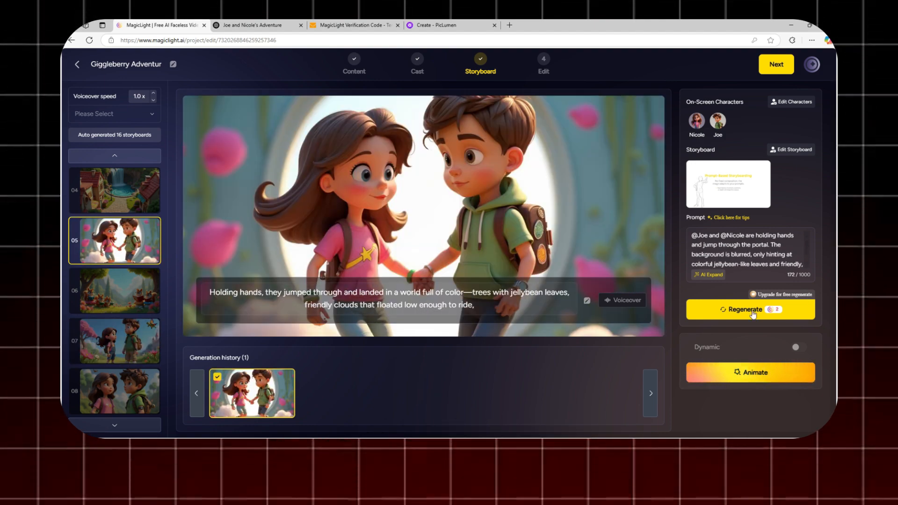
pyautogui.click(114, 391)
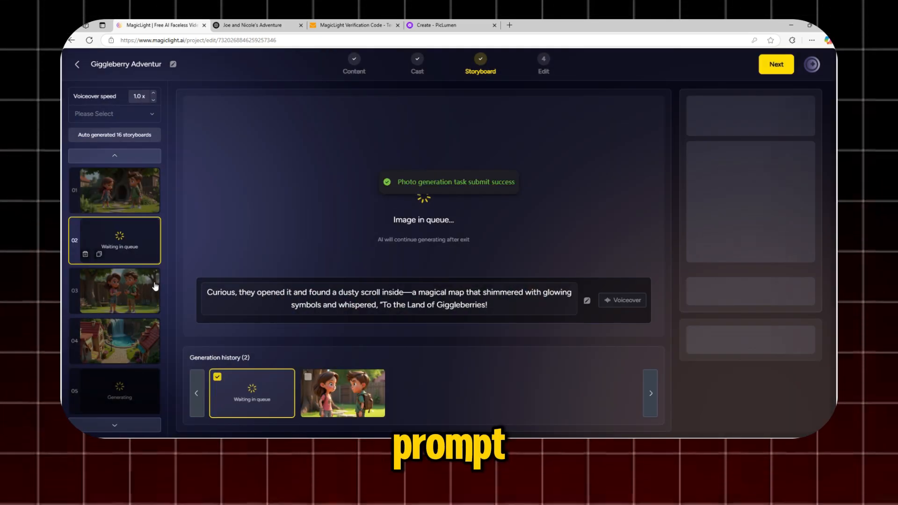
# Step: Check shot 3, then continue to editing without animating the storyboards
pyautogui.click(114, 291)
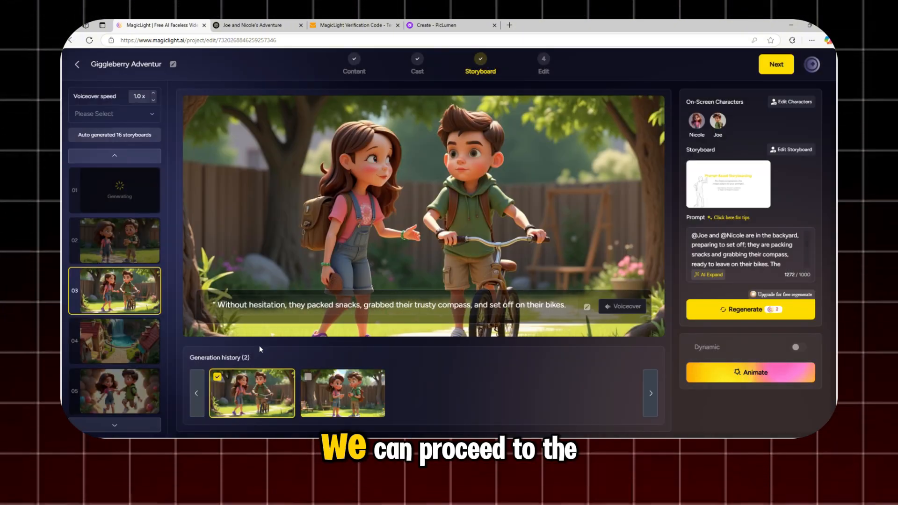
pyautogui.click(749, 309)
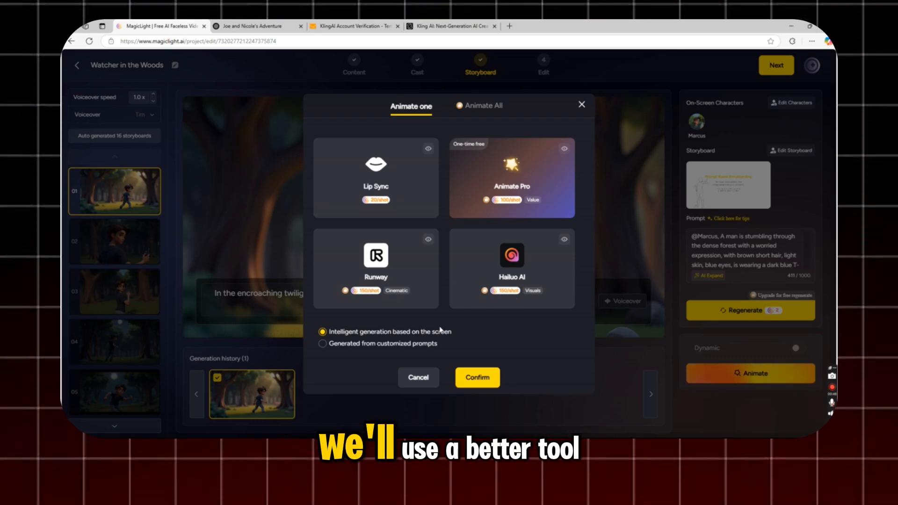
pyautogui.moveTo(488, 129)
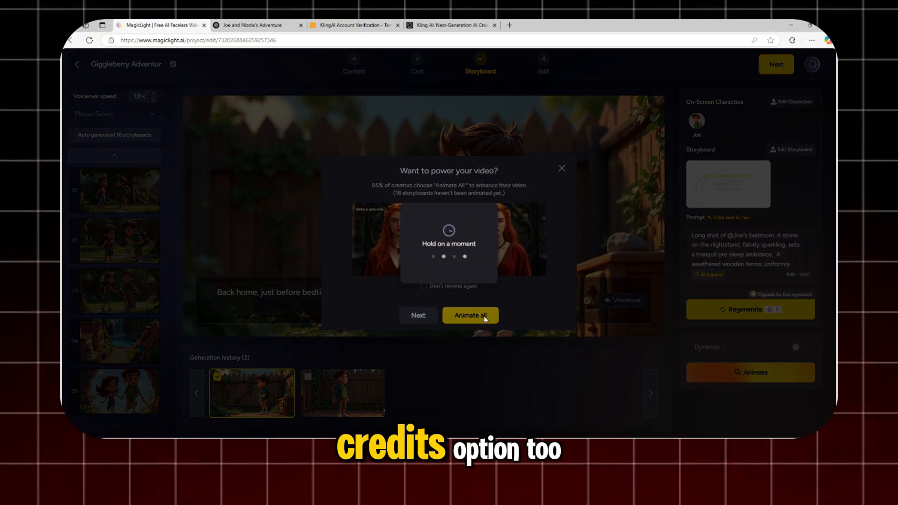
pyautogui.click(418, 315)
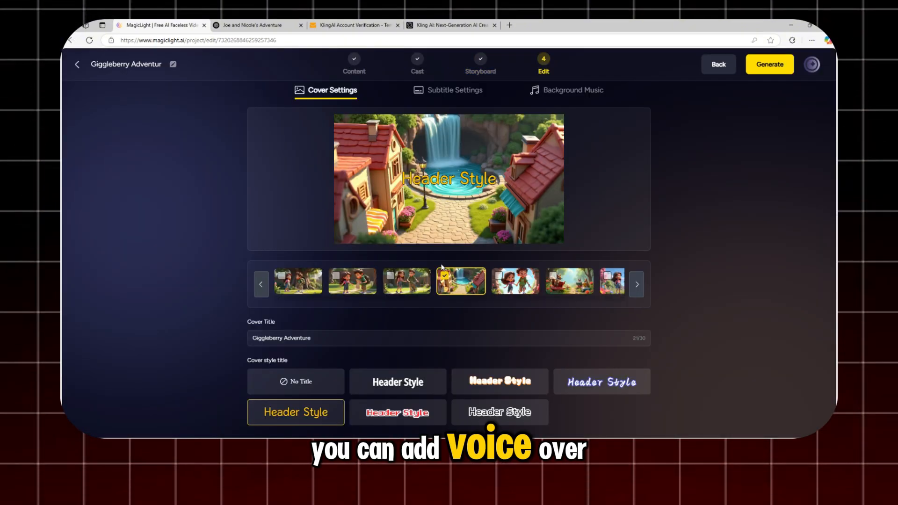
# Step: Render the video with subtitles and background music, then download all 16 storyboard images
pyautogui.click(454, 90)
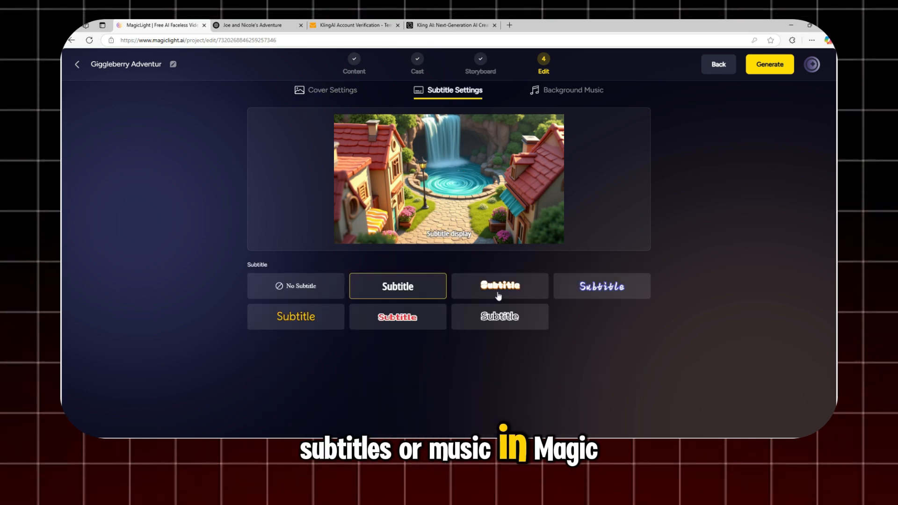
pyautogui.click(566, 90)
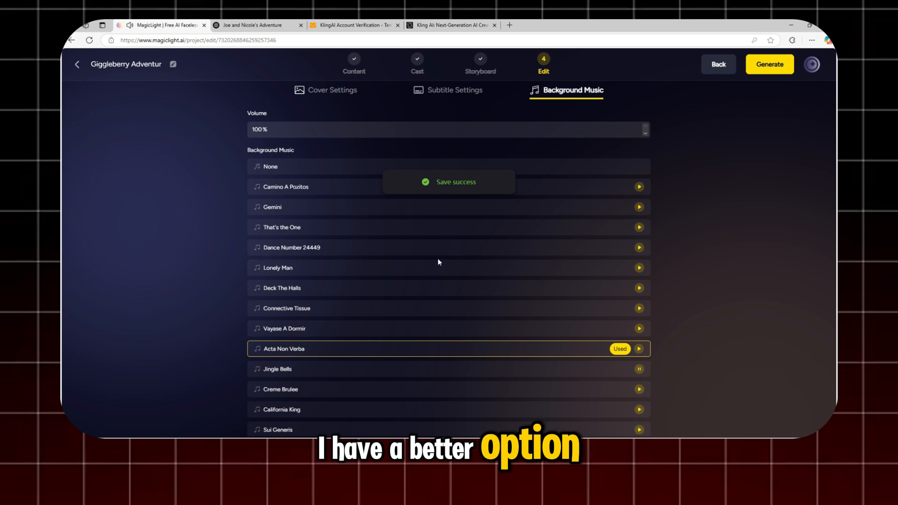
pyautogui.click(769, 64)
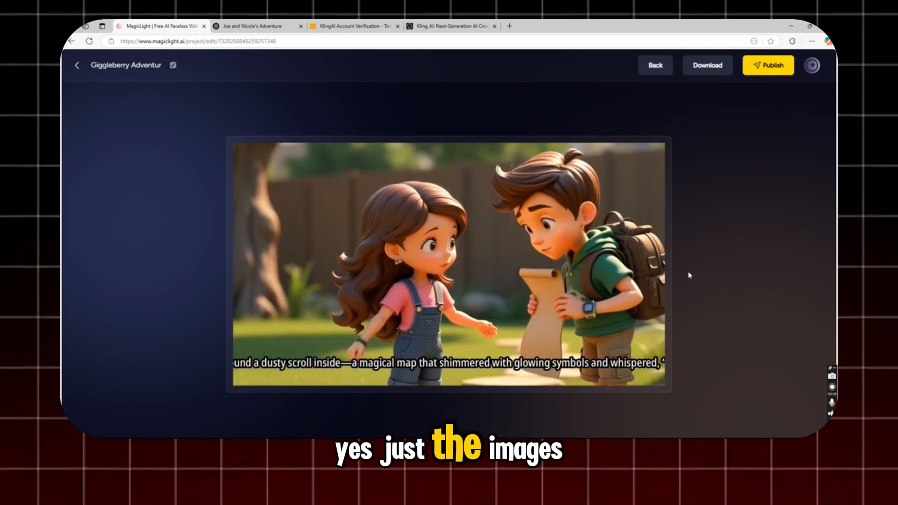
pyautogui.click(707, 64)
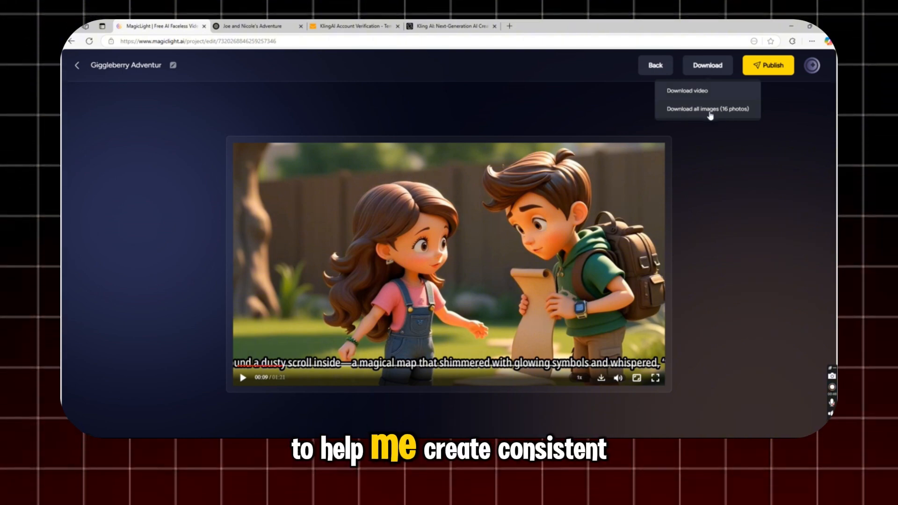
pyautogui.click(707, 108)
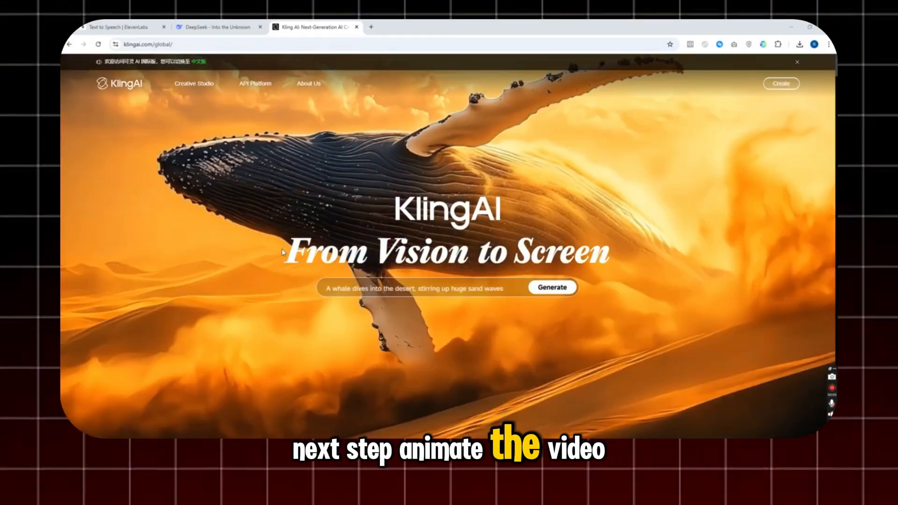
pyautogui.click(780, 84)
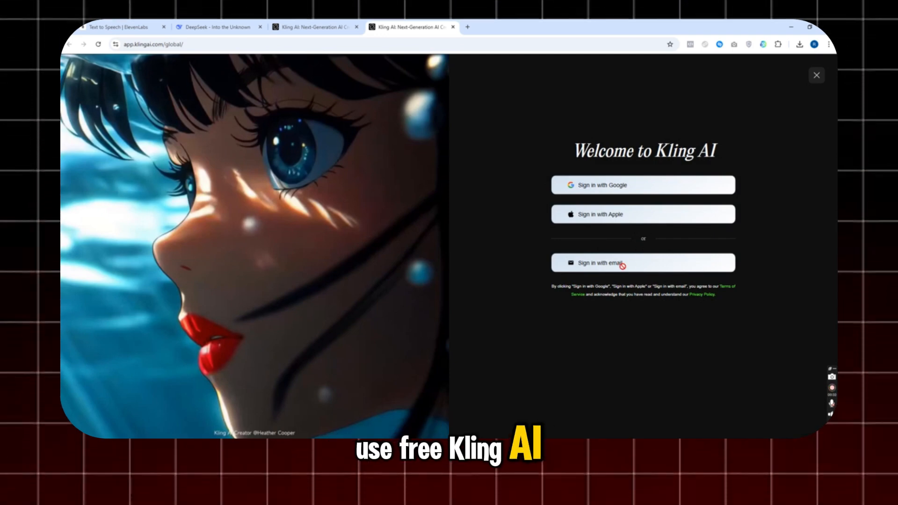
pyautogui.click(642, 263)
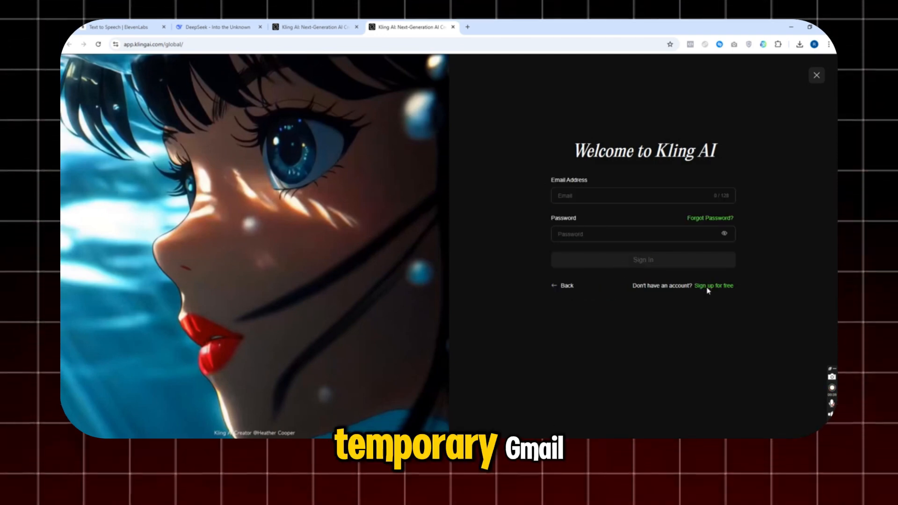
pyautogui.click(714, 285)
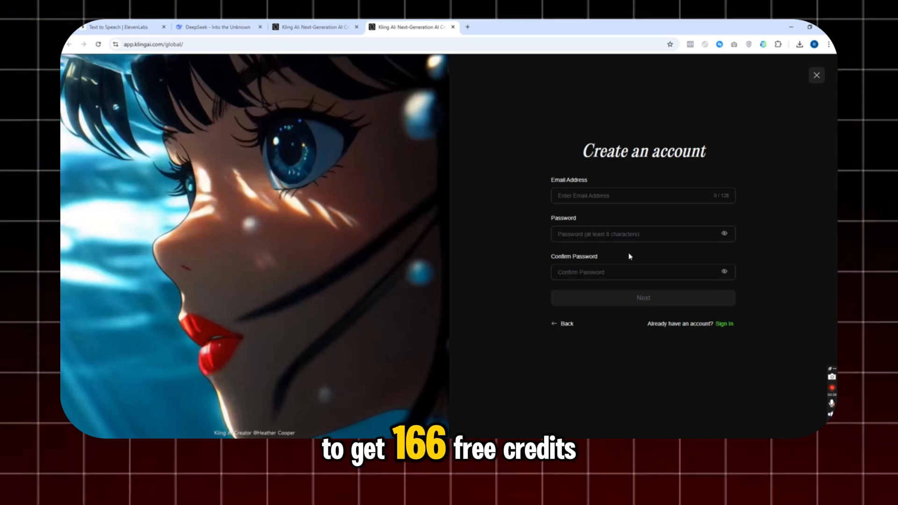
pyautogui.click(642, 298)
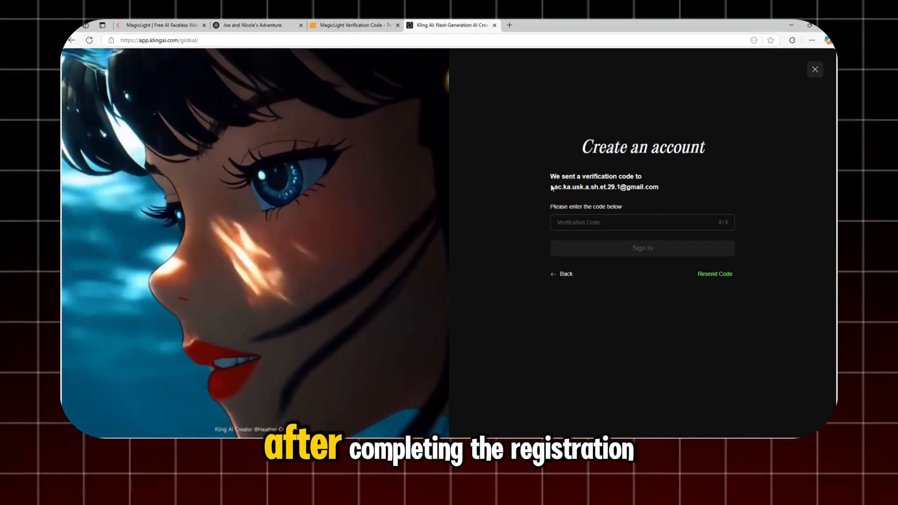
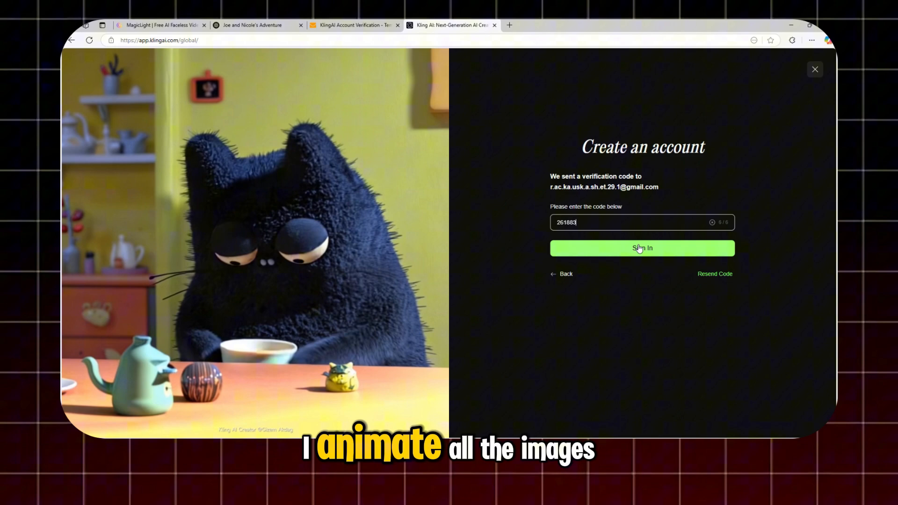
pyautogui.click(641, 248)
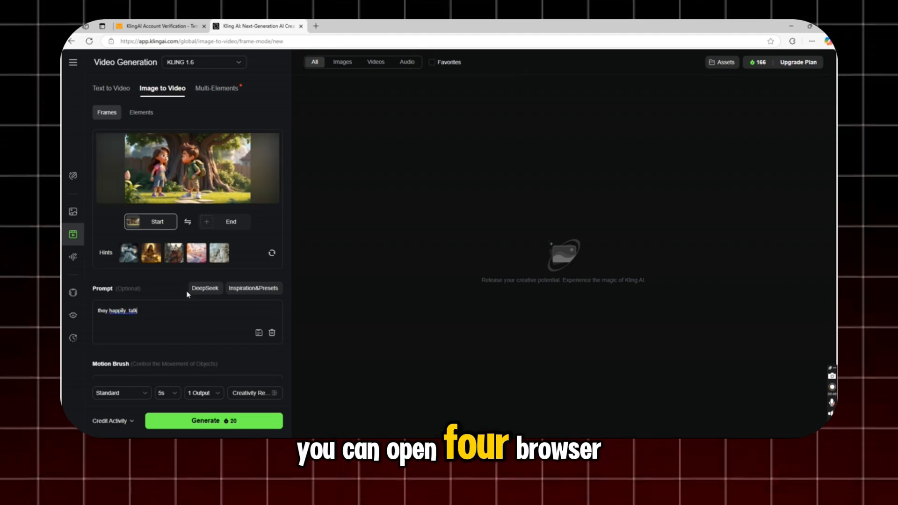
# Step: Generate Kling clips from the first storyboard frame and the map-reading scene
pyautogui.click(213, 420)
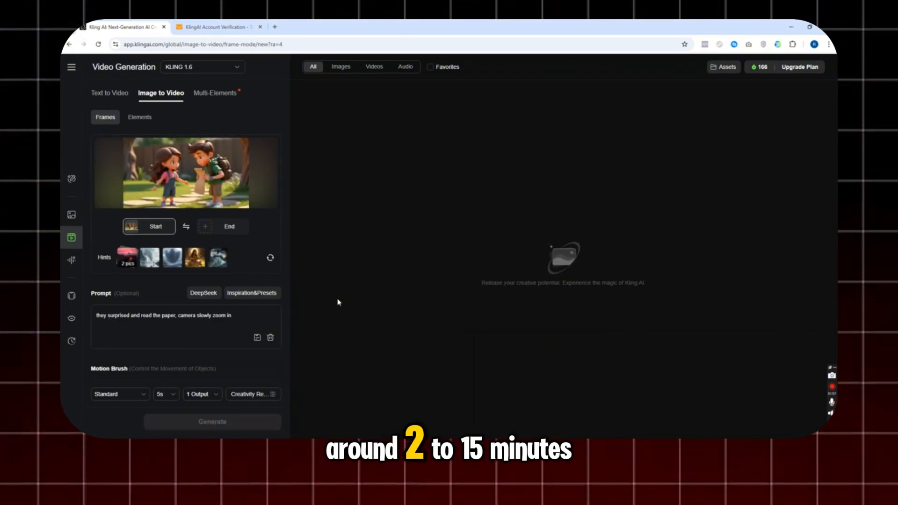
pyautogui.click(212, 421)
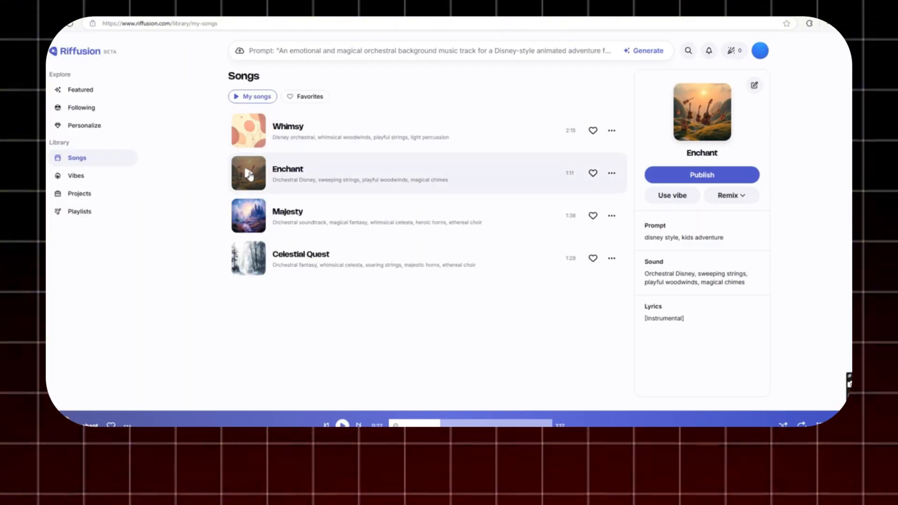
# Step: Play the Enchant track from the Riffusion song library
pyautogui.click(248, 173)
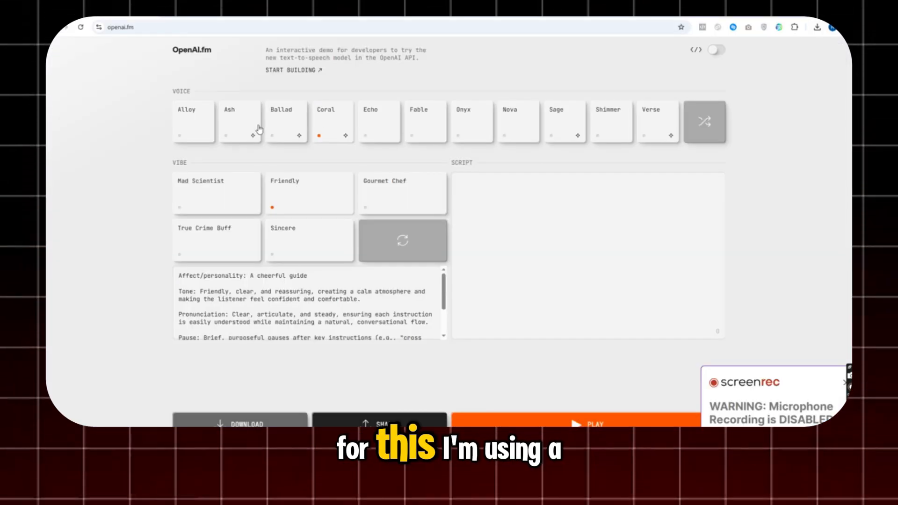
# Step: Preview voices and vibes for the narration, then download the Coral Bedtime Story voiceover
pyautogui.click(240, 122)
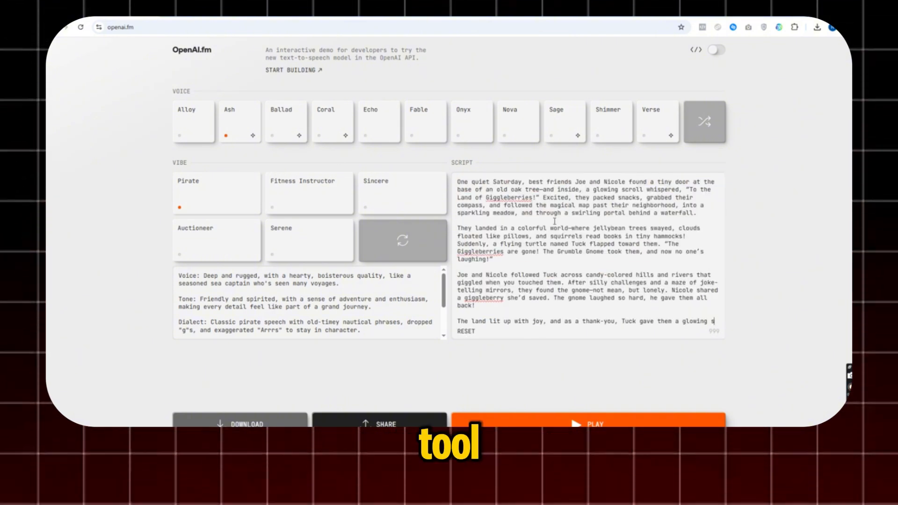
pyautogui.click(587, 423)
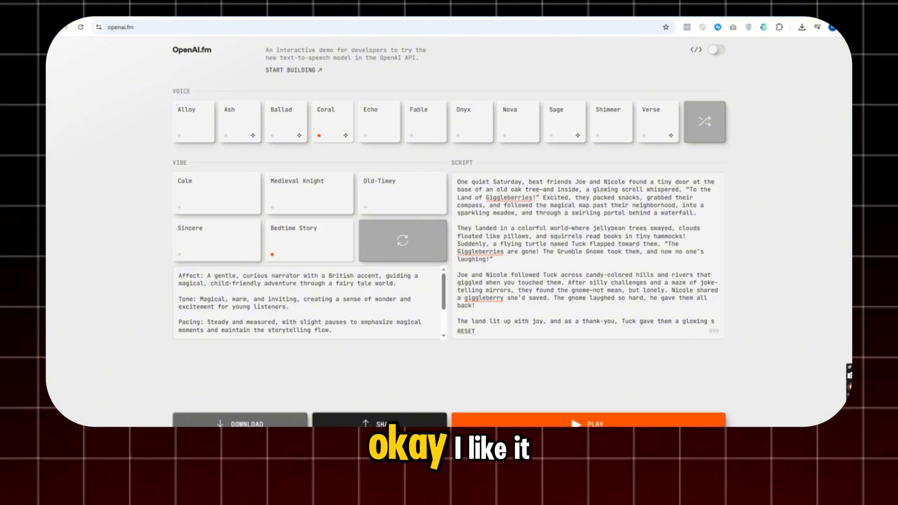
pyautogui.click(801, 27)
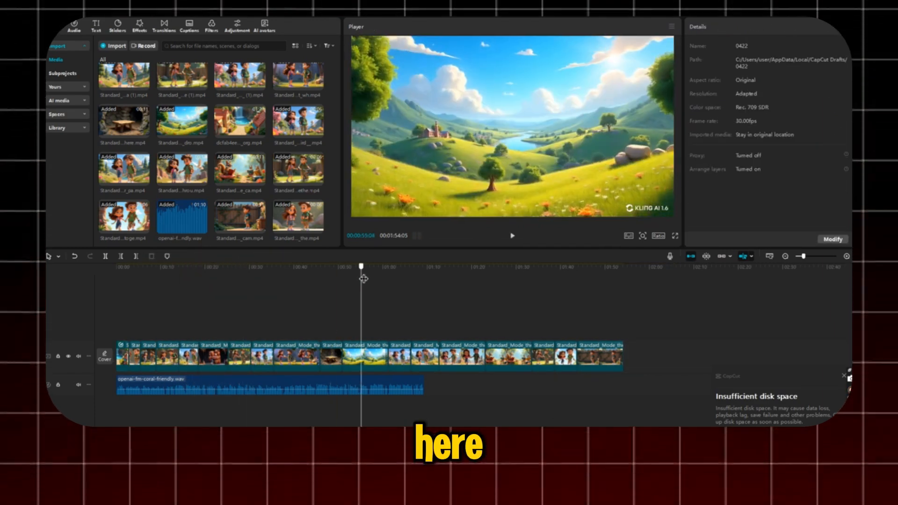
# Step: Drop a transition between the animated clips and accept creating duplicate frames
pyautogui.click(163, 23)
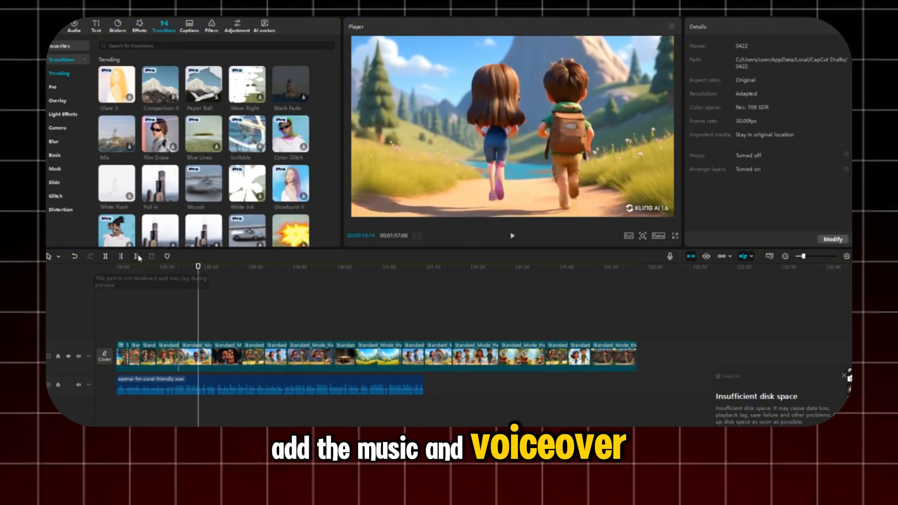
pyautogui.click(287, 355)
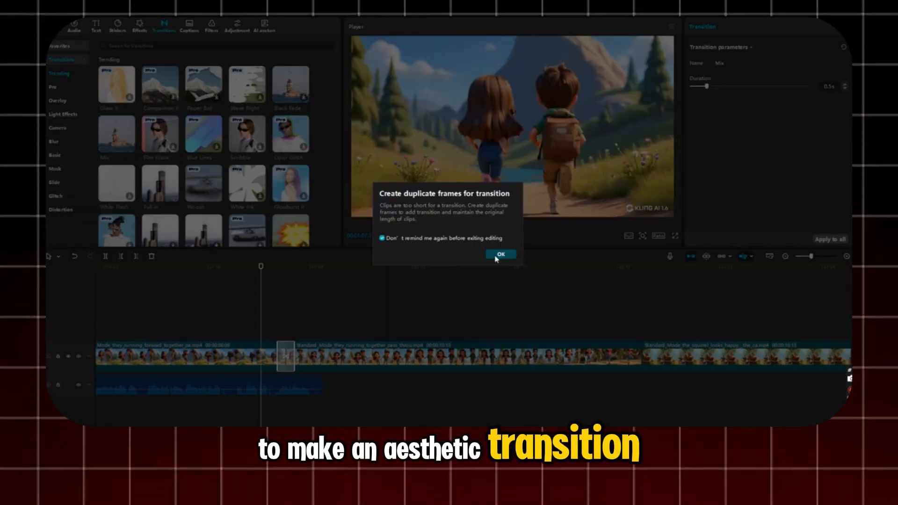
pyautogui.click(500, 254)
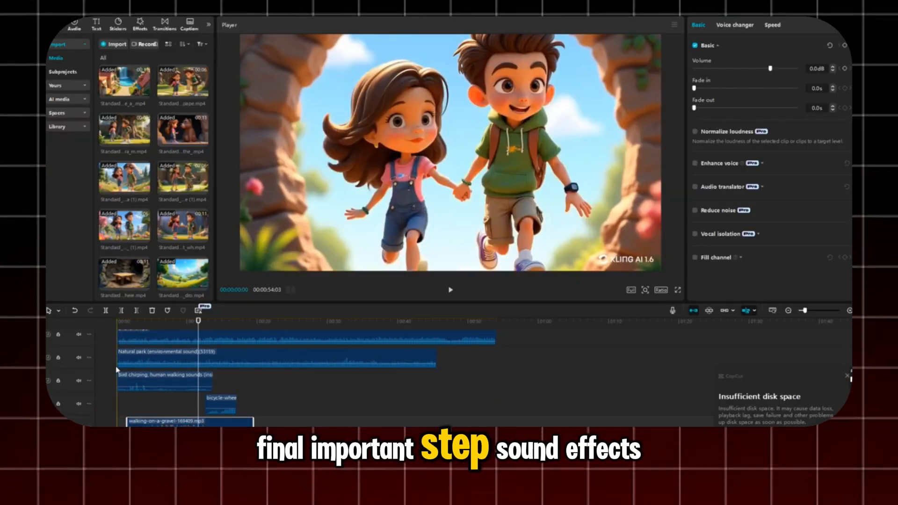
# Step: Find the gravel footsteps sound effect and download it for the timeline
pyautogui.click(772, 24)
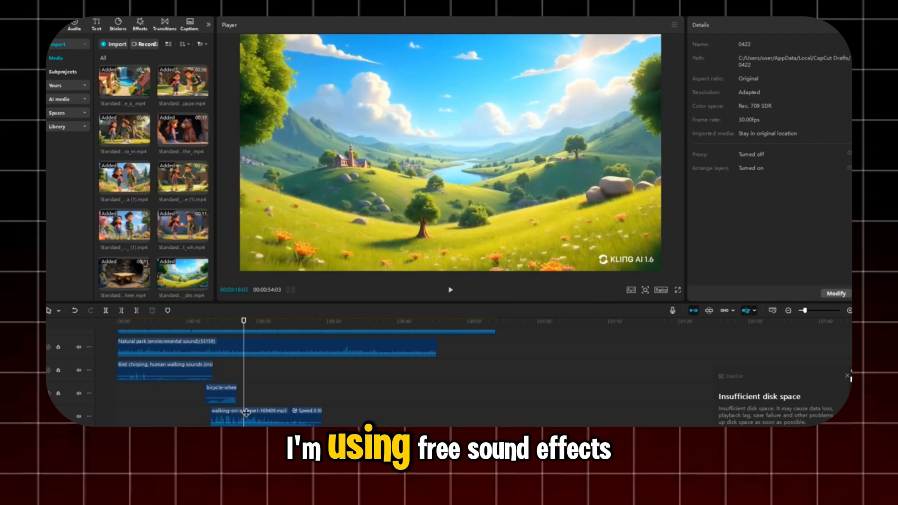
pyautogui.click(74, 21)
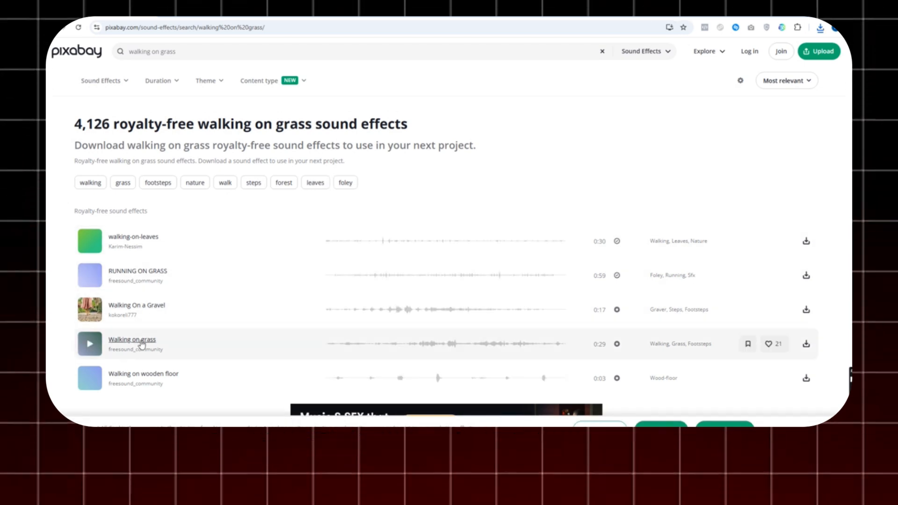
pyautogui.click(137, 304)
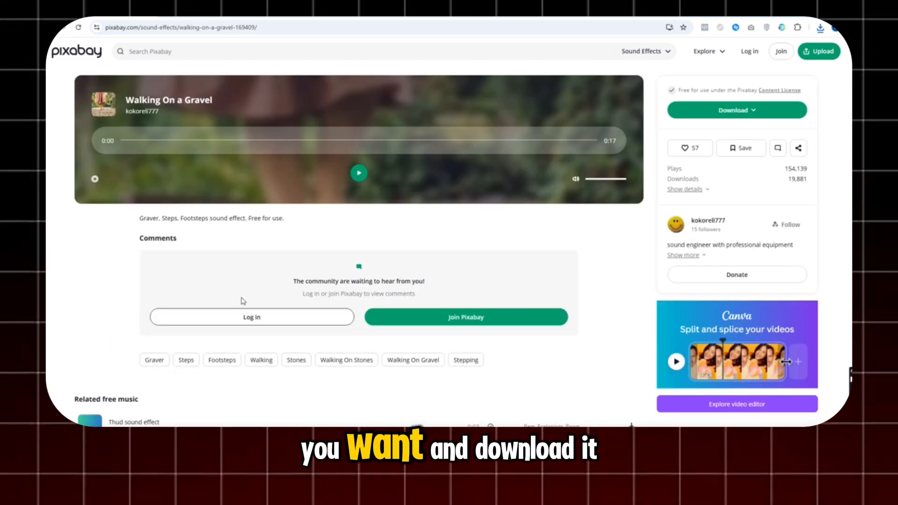
pyautogui.click(358, 173)
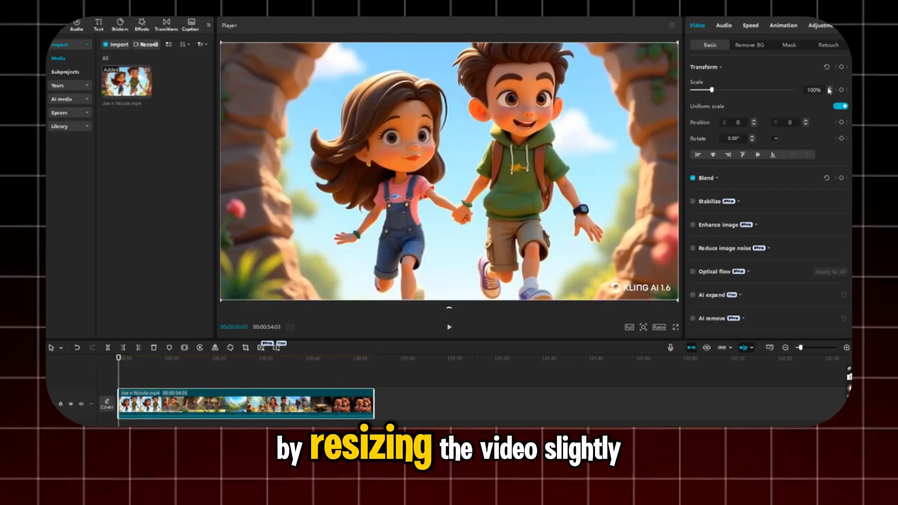
# Step: Raise the clip's Transform scale from 100% to about 108%
pyautogui.click(828, 89)
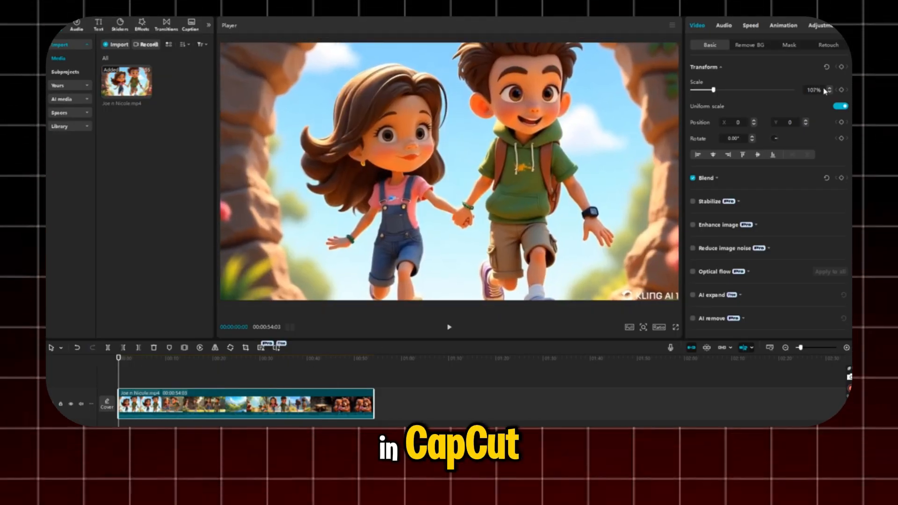
pyautogui.moveTo(713, 90); pyautogui.dragTo(715, 89)
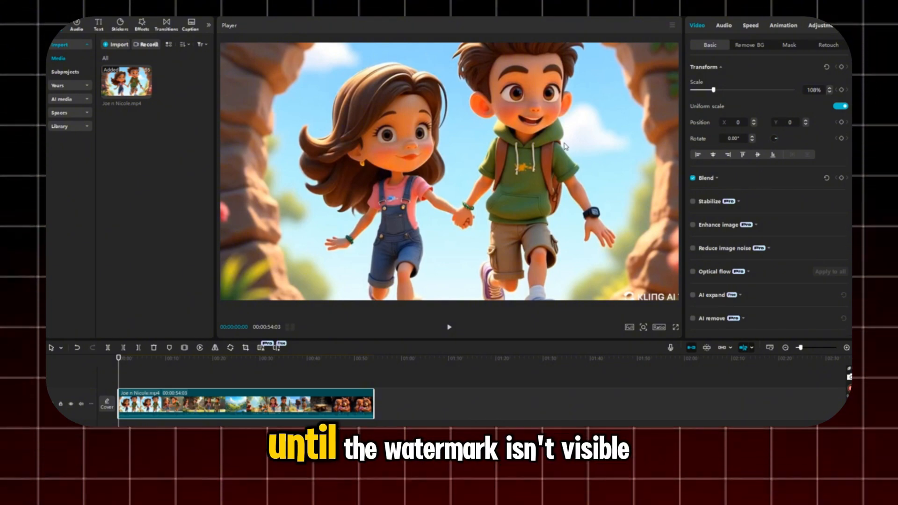